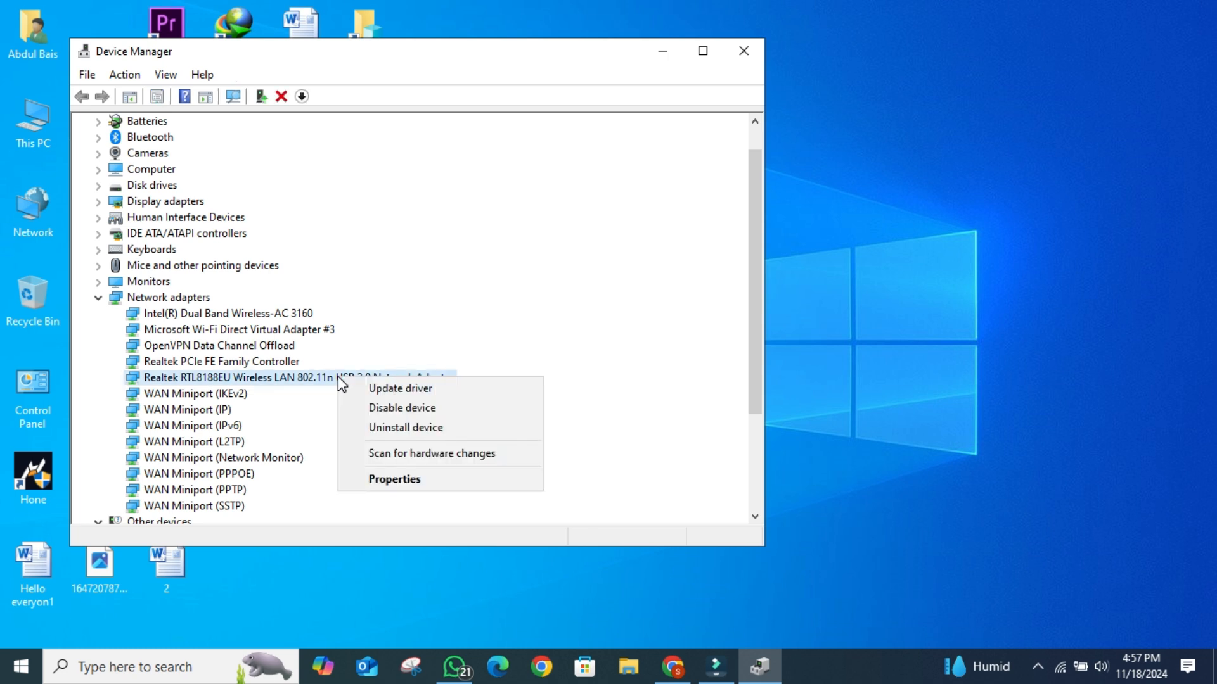
Start the driver update from the Realtek RTL8188EU adapter's Properties Driver tab
click(394, 479)
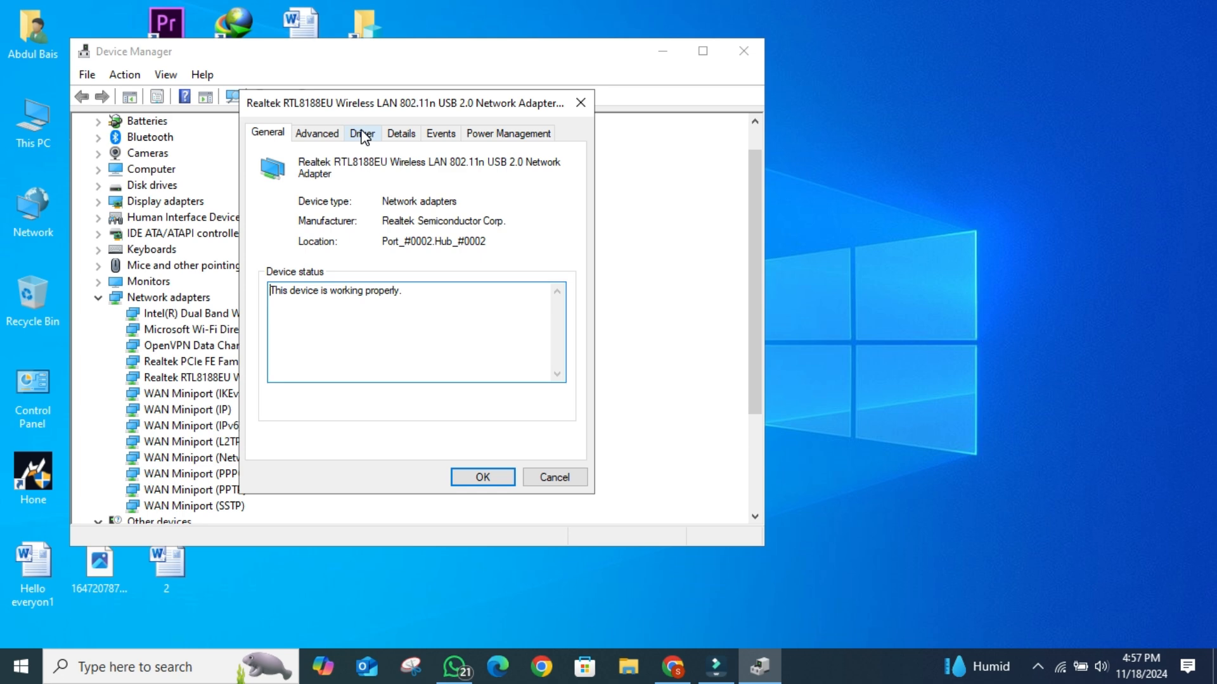
click(362, 133)
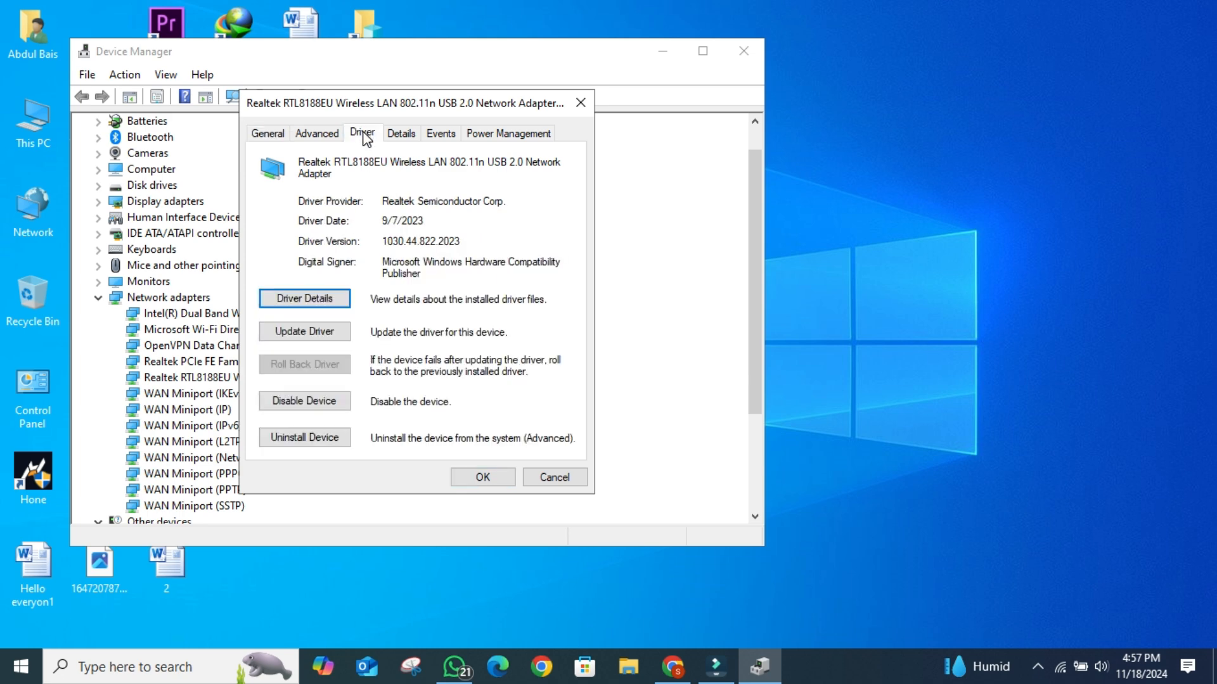
click(304, 330)
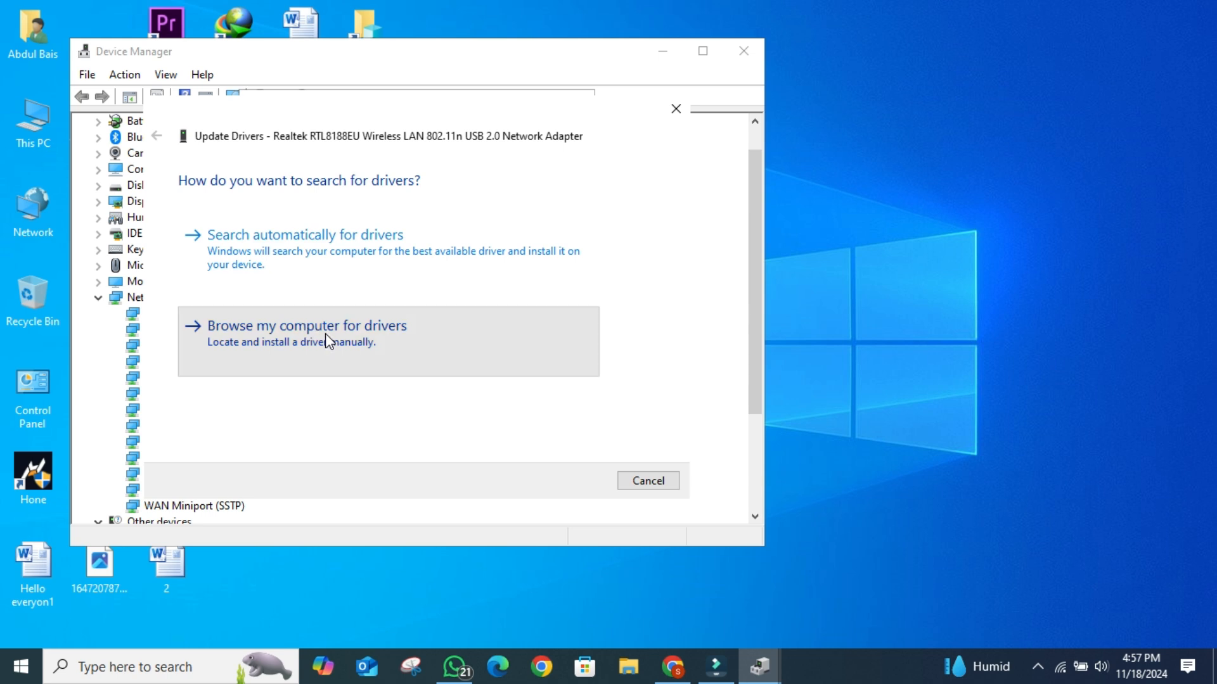
Browse locally and list the compatible drivers already available for the RTL8188EU adapter
click(307, 325)
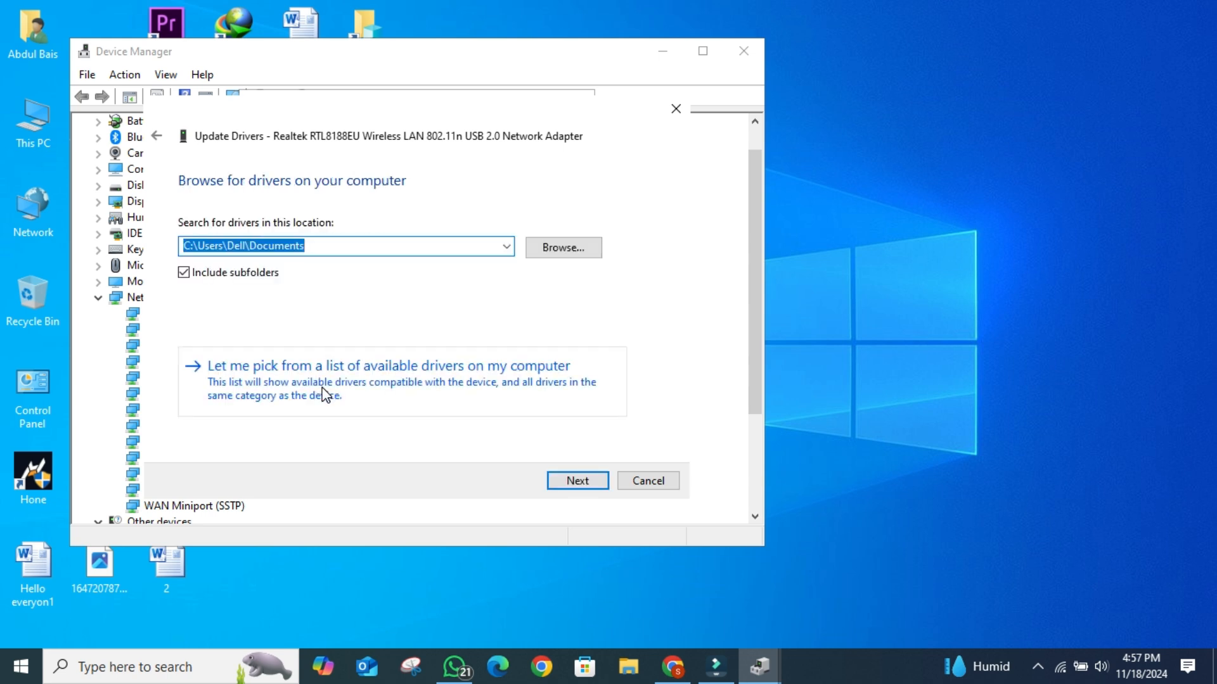
click(385, 365)
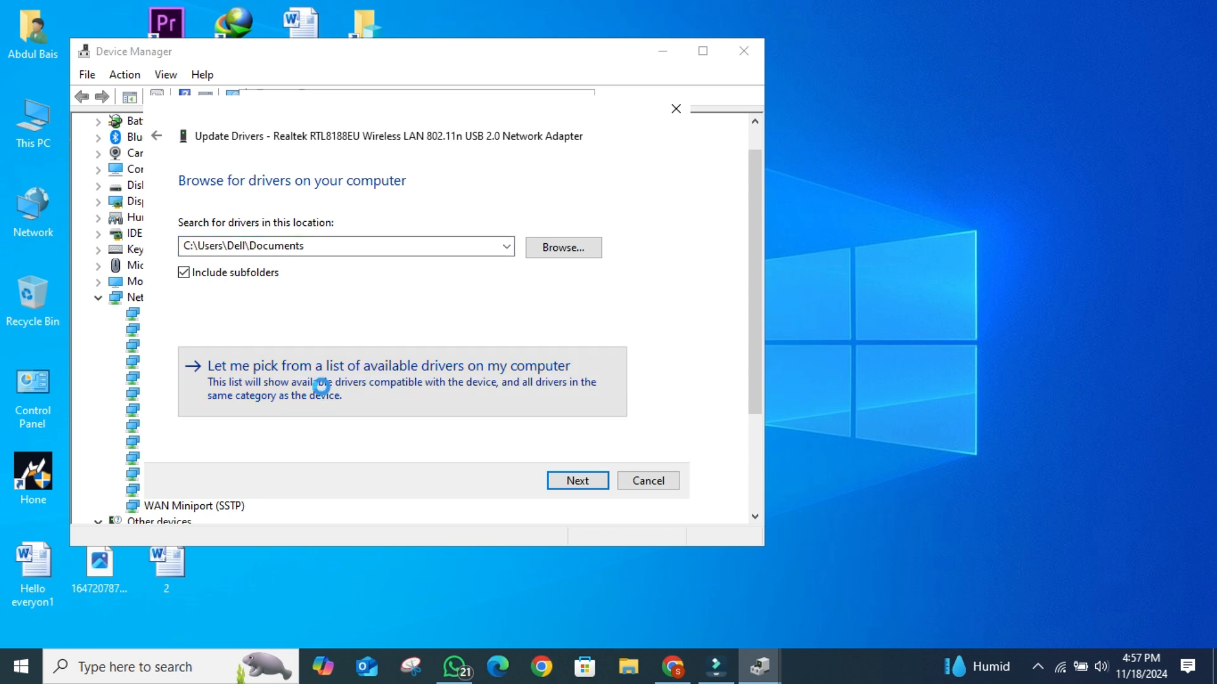
click(396, 365)
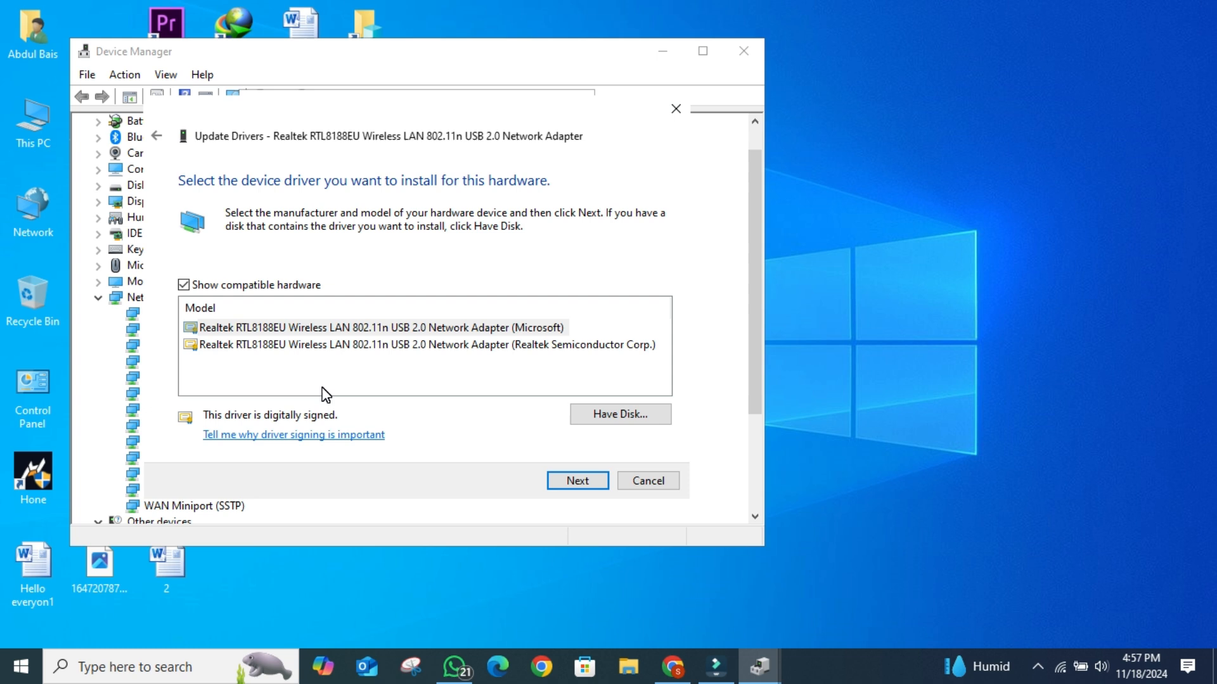
Install the Microsoft RTL8188EU driver model, dismiss the success message and close the Properties window
click(378, 327)
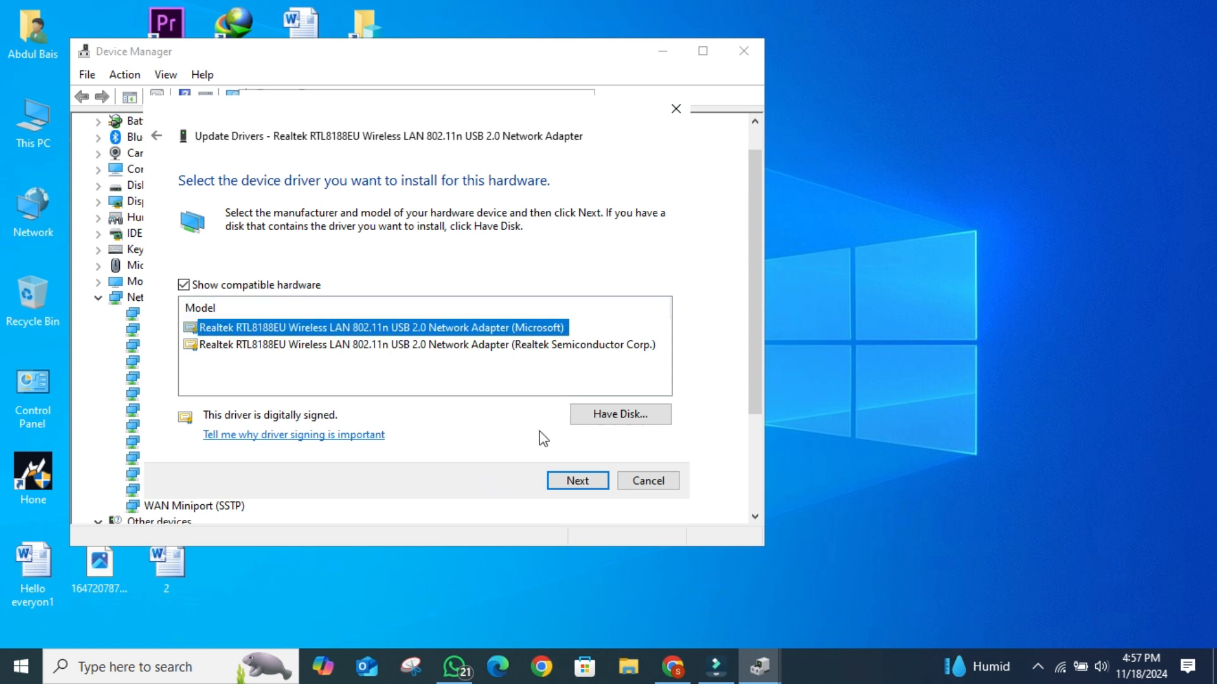
click(576, 480)
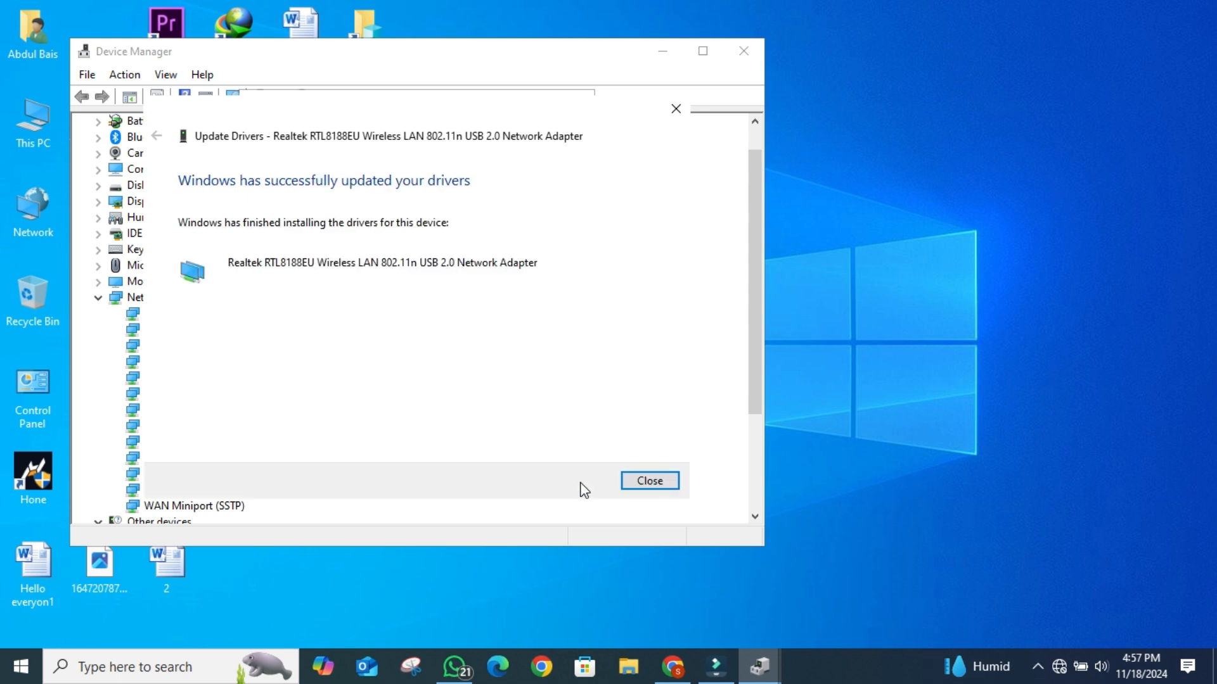
click(648, 480)
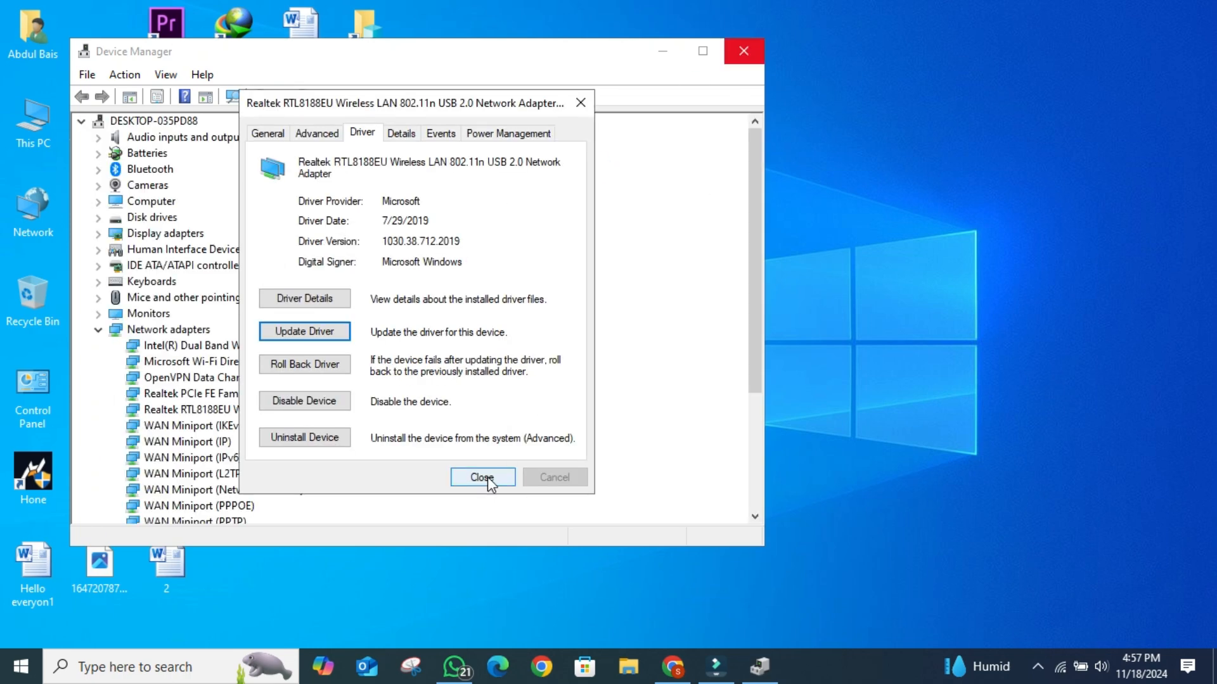
click(481, 476)
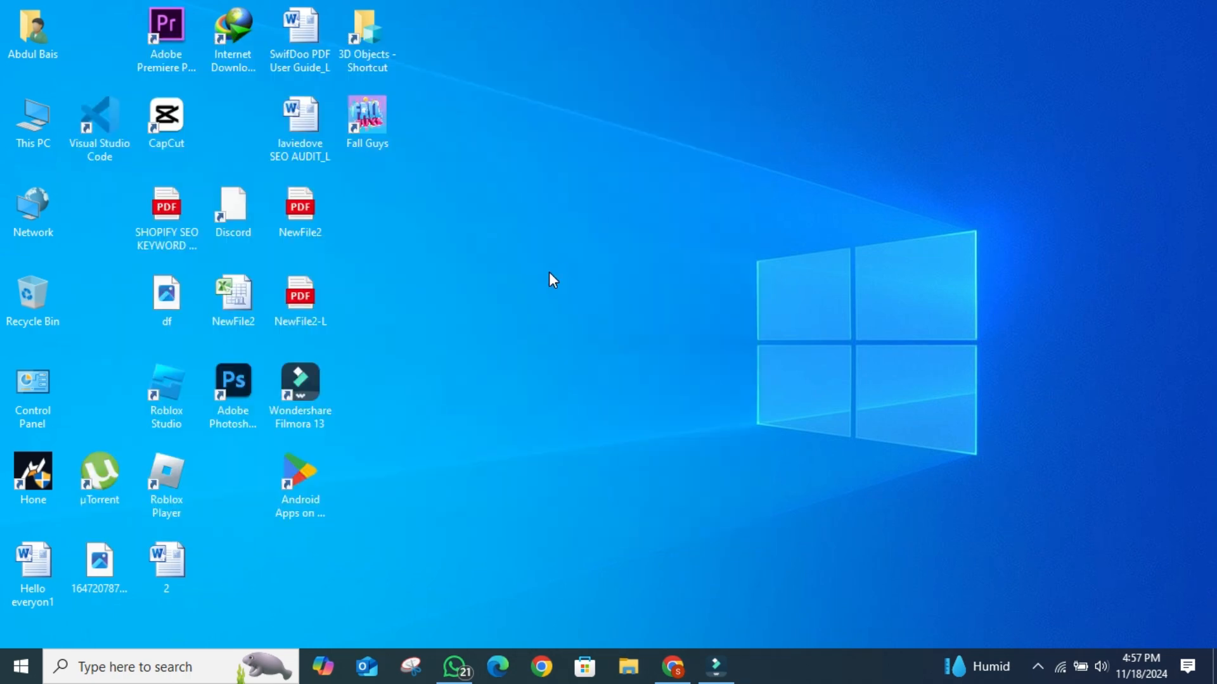
mouse_move(559, 281)
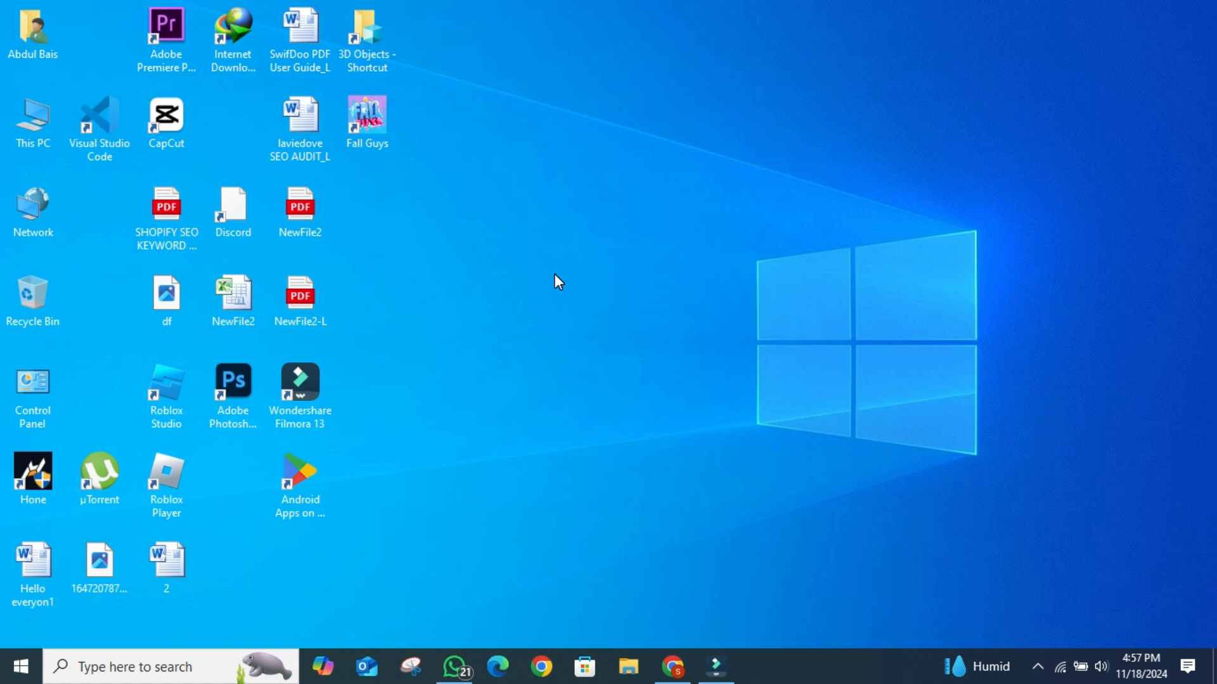